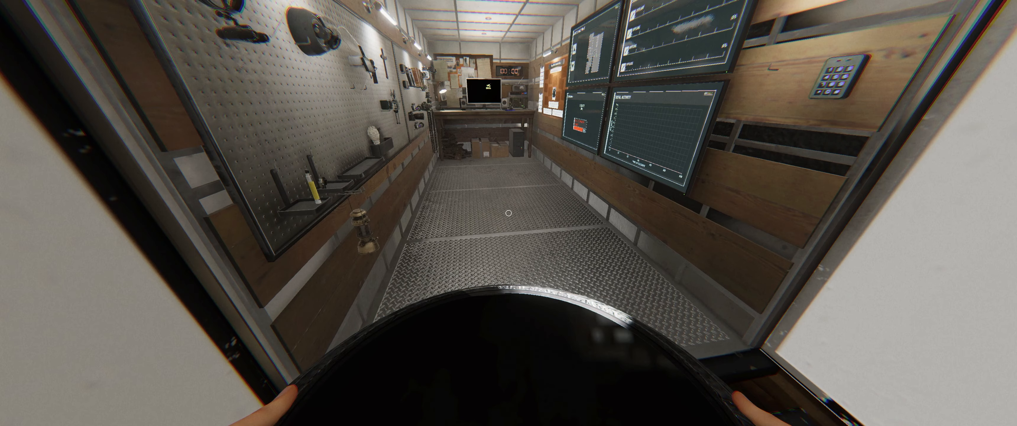
mouse_move(509, 213)
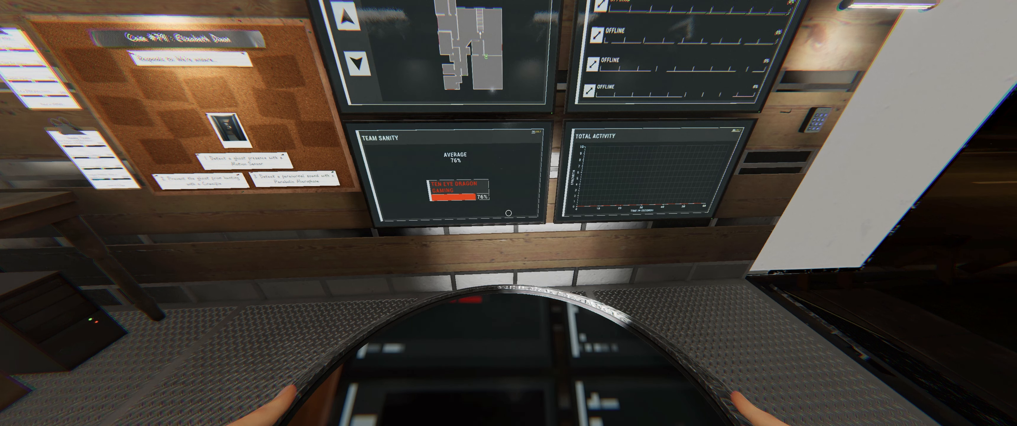
mouse_move(508, 213)
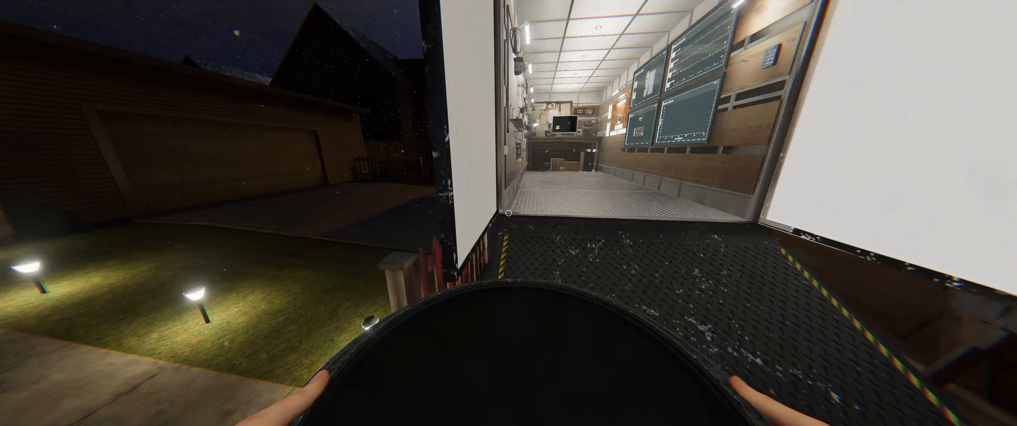
mouse_move(509, 213)
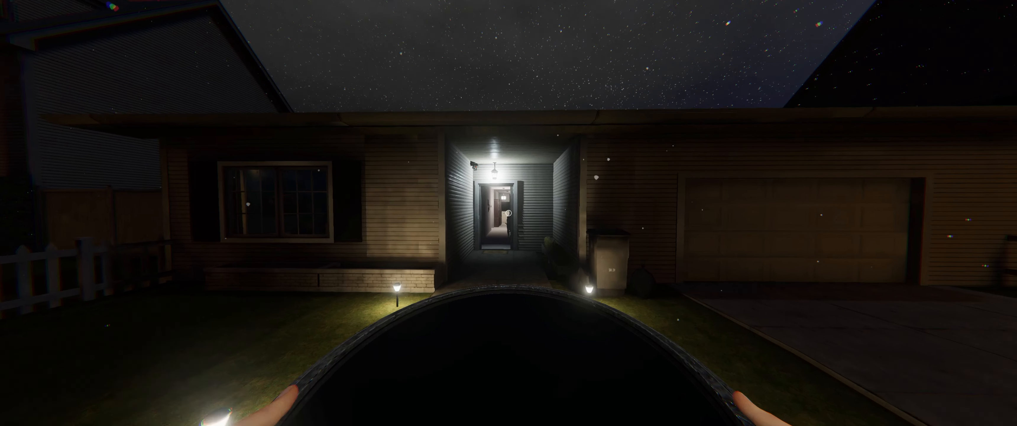
Walk forward across the front yard to the house's lit entryway, still holding the mirror
key("w")
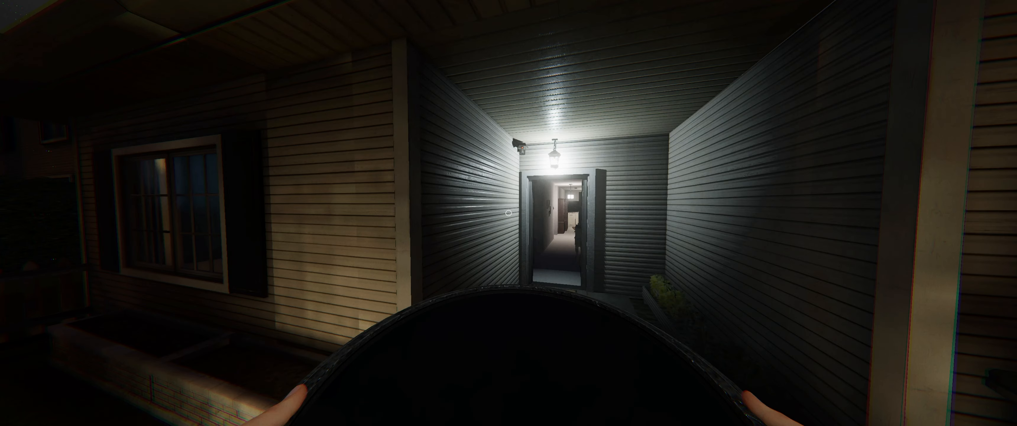